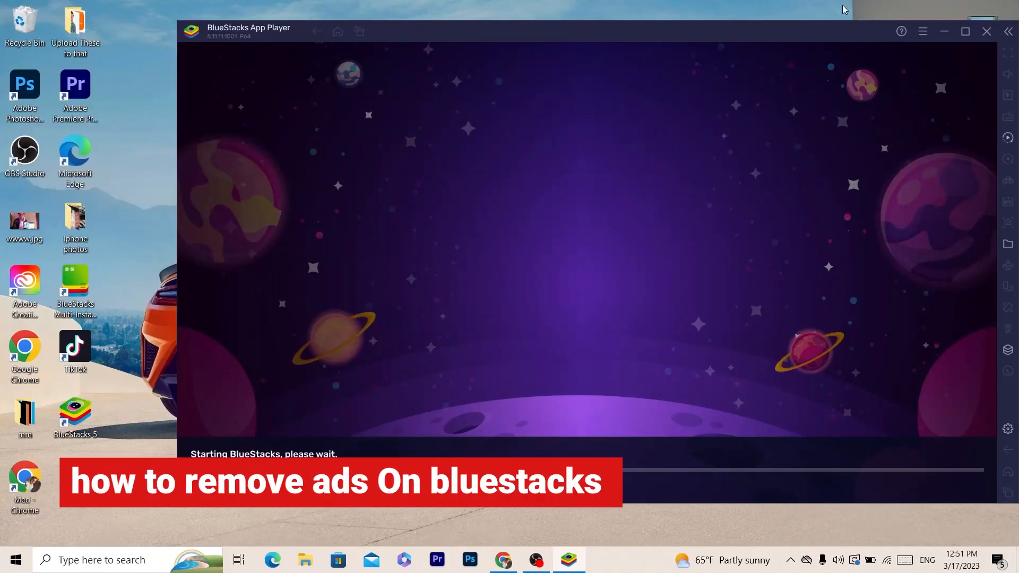
- Let BlueStacks finish starting up until the home screen with apps and games appears
{"action": "left_click", "coordinate": [965, 31]}
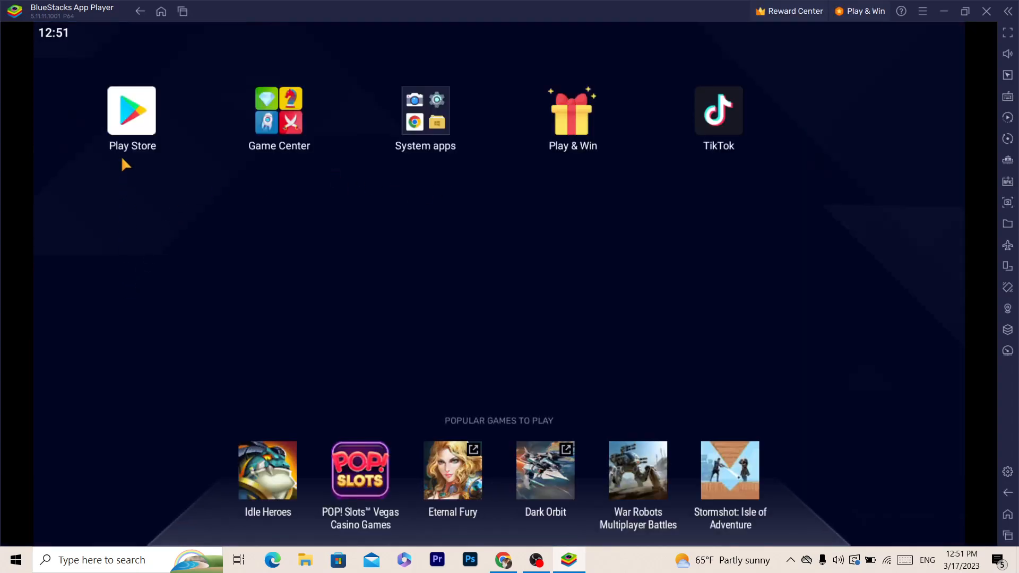
{"action": "mouse_move", "coordinate": [245, 285]}
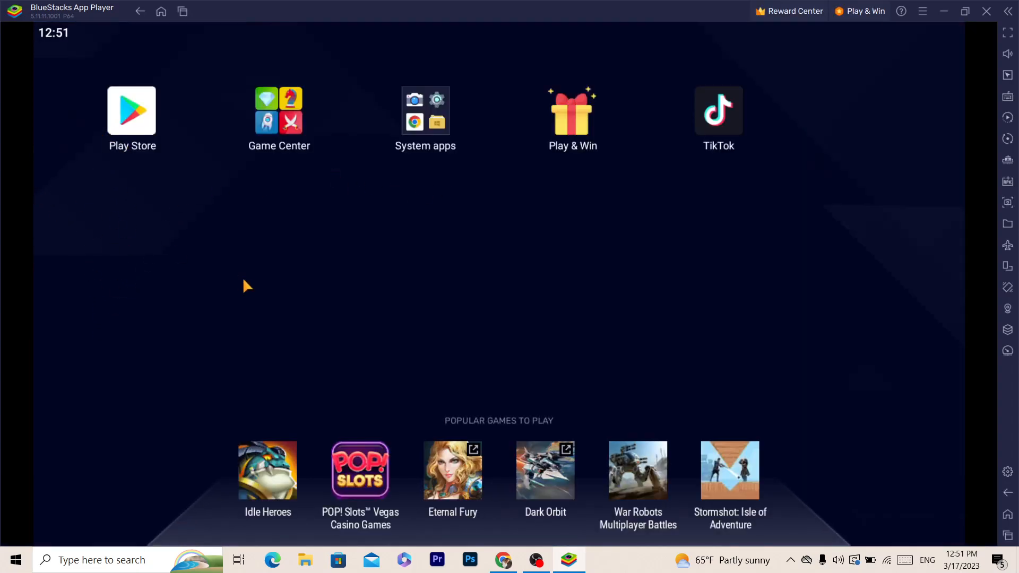
{"action": "mouse_move", "coordinate": [711, 293]}
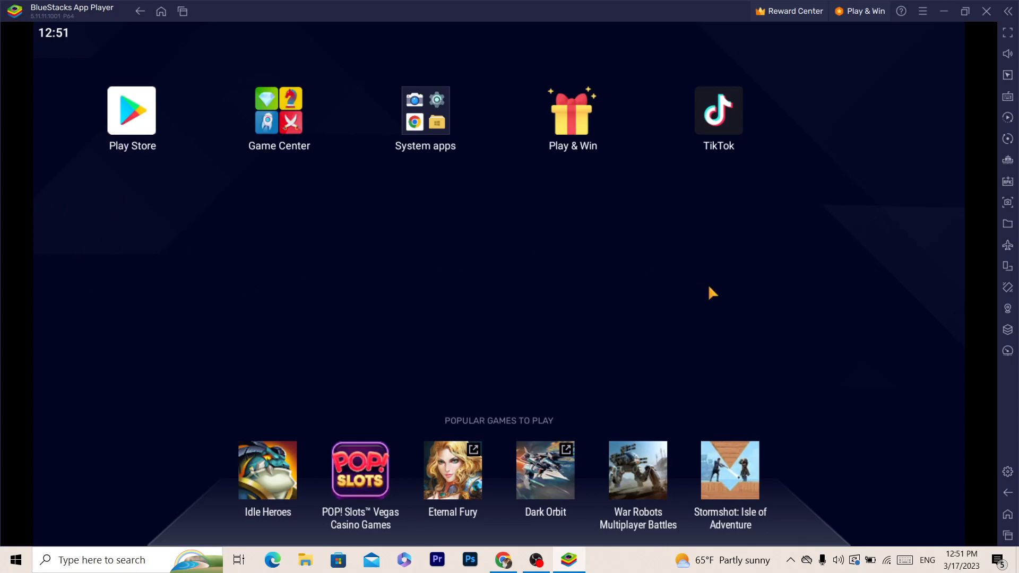
{"action": "mouse_move", "coordinate": [808, 336]}
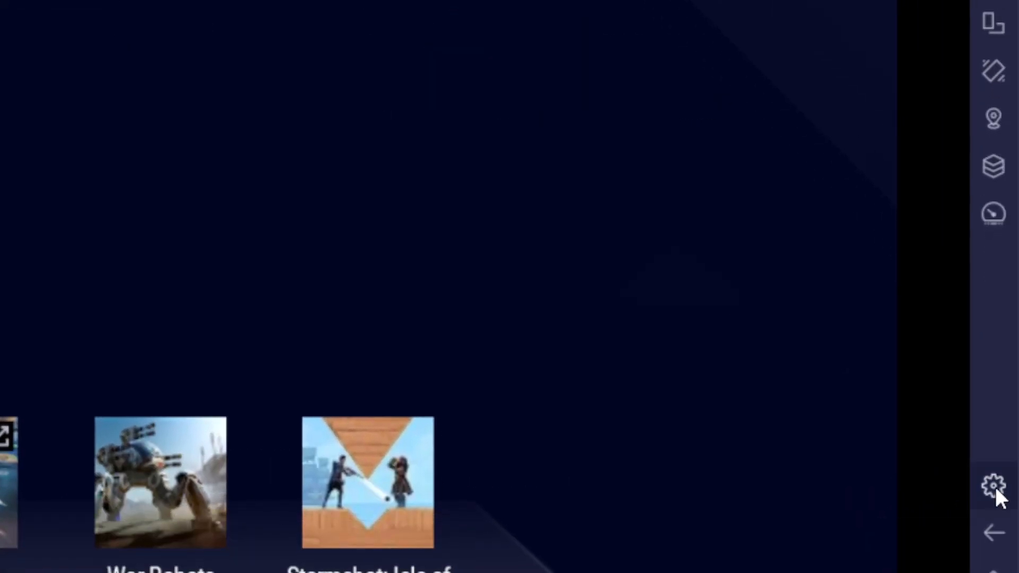
- Open BlueStacks Settings from the sidebar gear, landing on the Performance page
{"action": "left_click", "coordinate": [993, 484]}
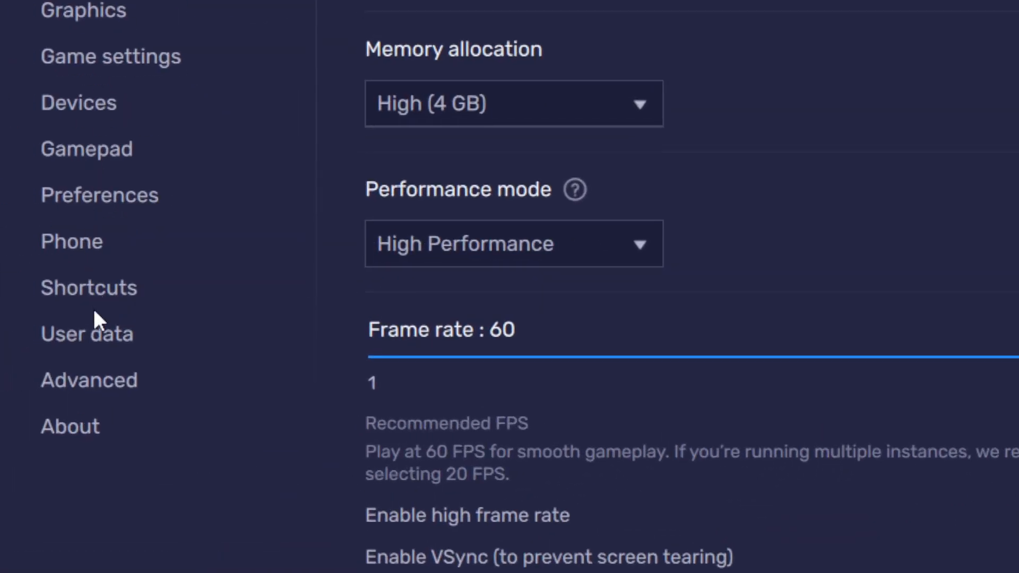
{"action": "scroll", "scroll_direction": "up", "scroll_amount": 3}
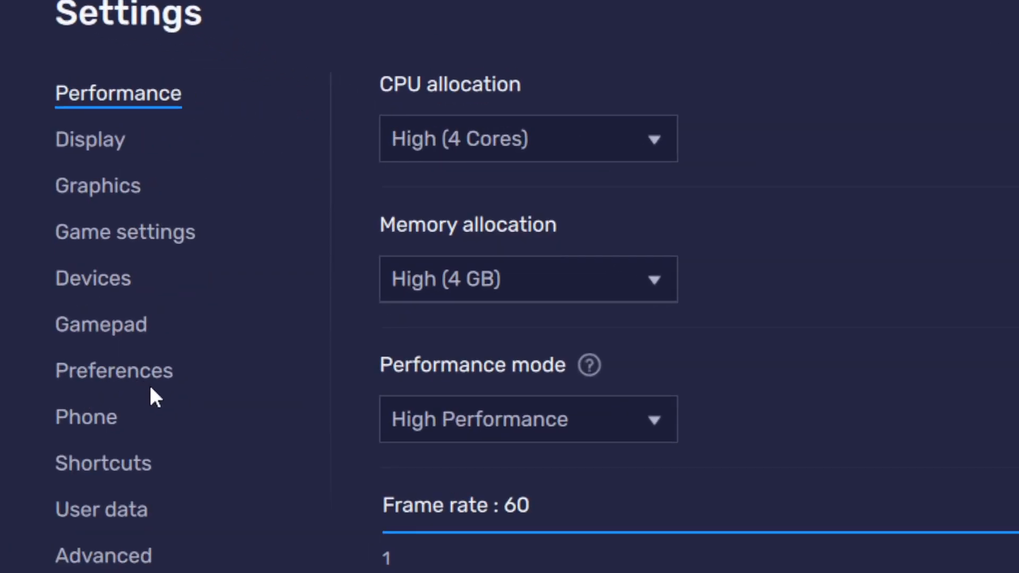
{"action": "mouse_move", "coordinate": [101, 386]}
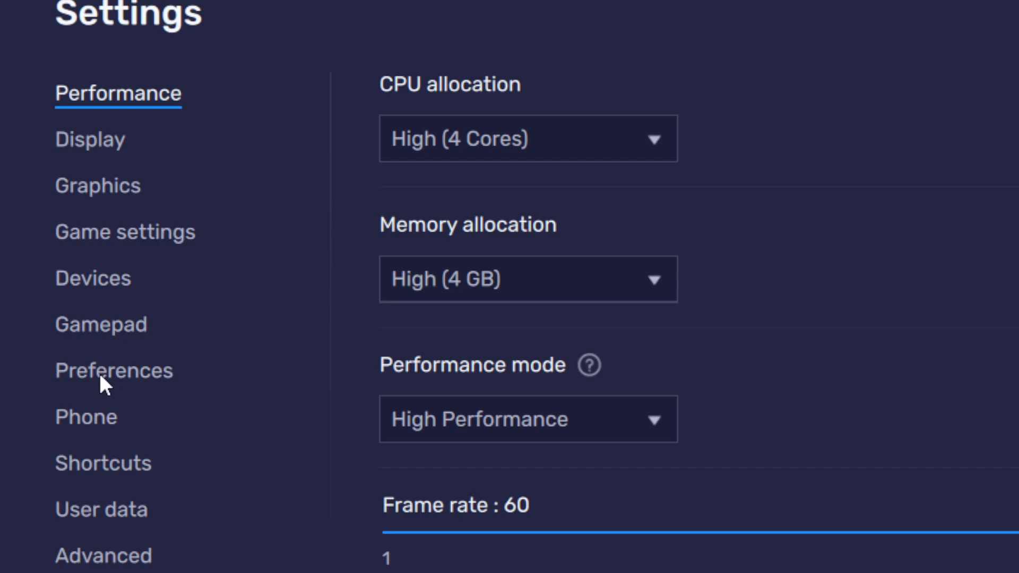
- Switch Settings to the Preferences page with language, platform and notification options
{"action": "left_click", "coordinate": [114, 370]}
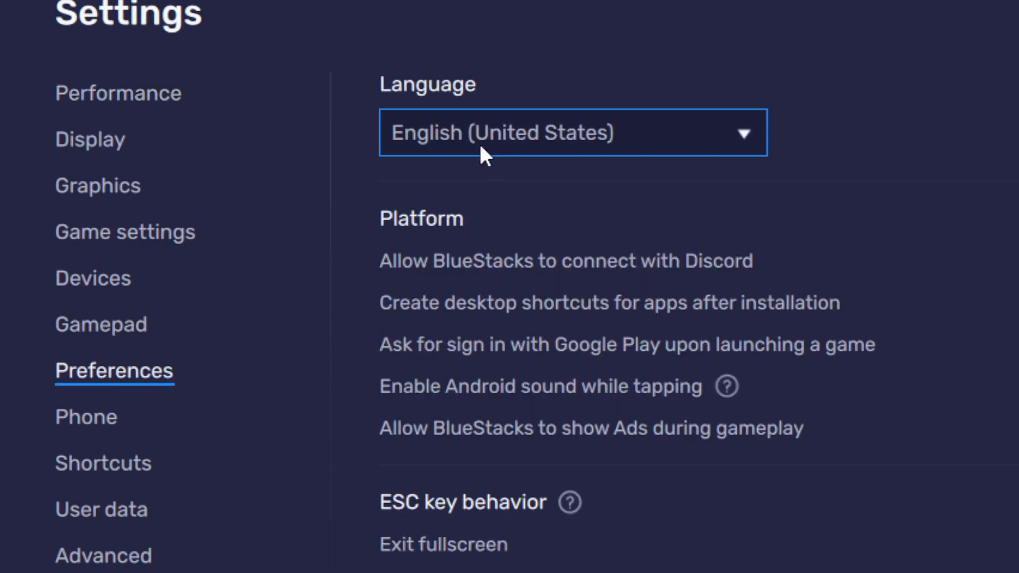
{"action": "mouse_move", "coordinate": [526, 169]}
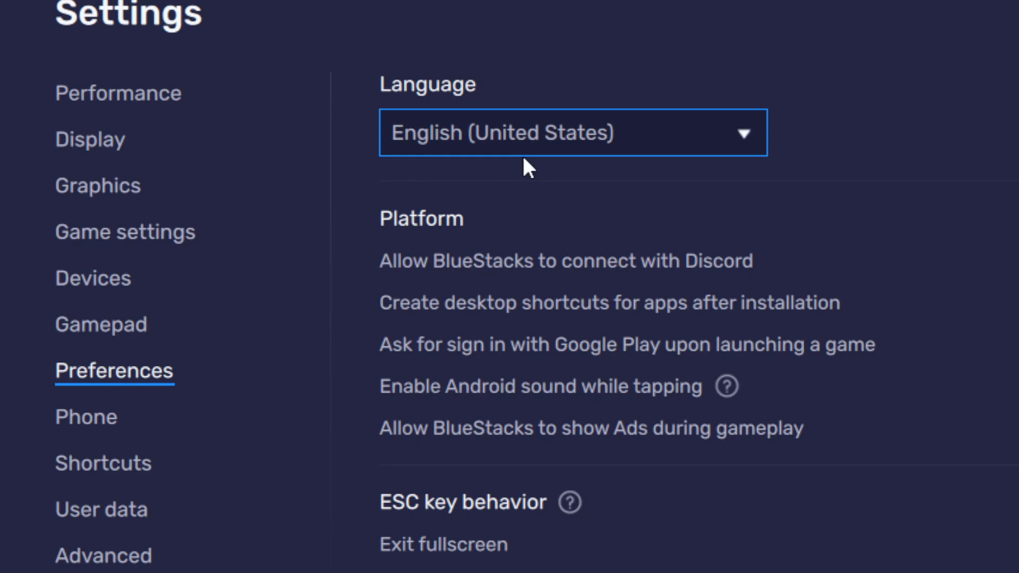
{"action": "scroll", "scroll_direction": "down", "scroll_amount": 3}
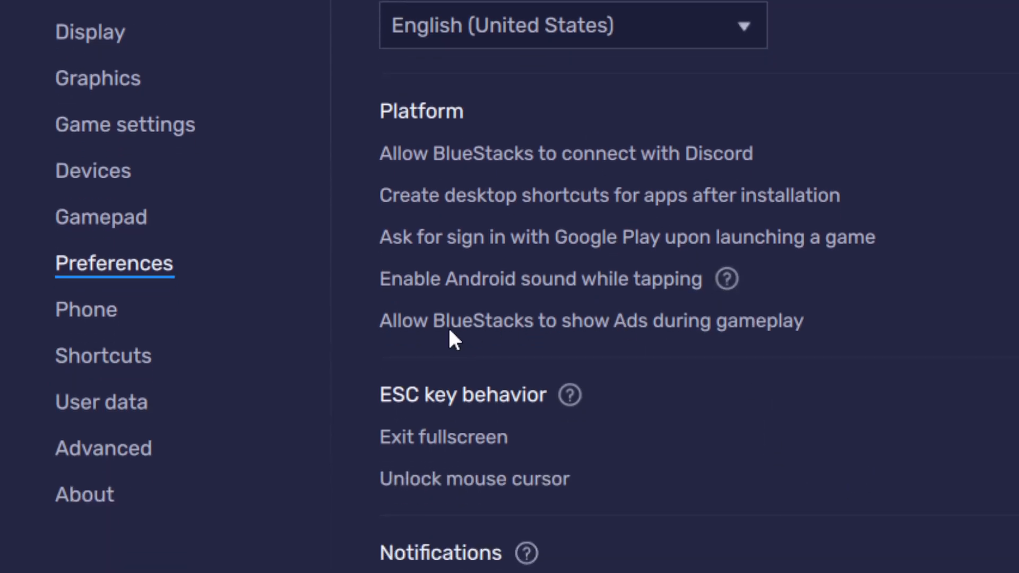
{"action": "mouse_move", "coordinate": [509, 338]}
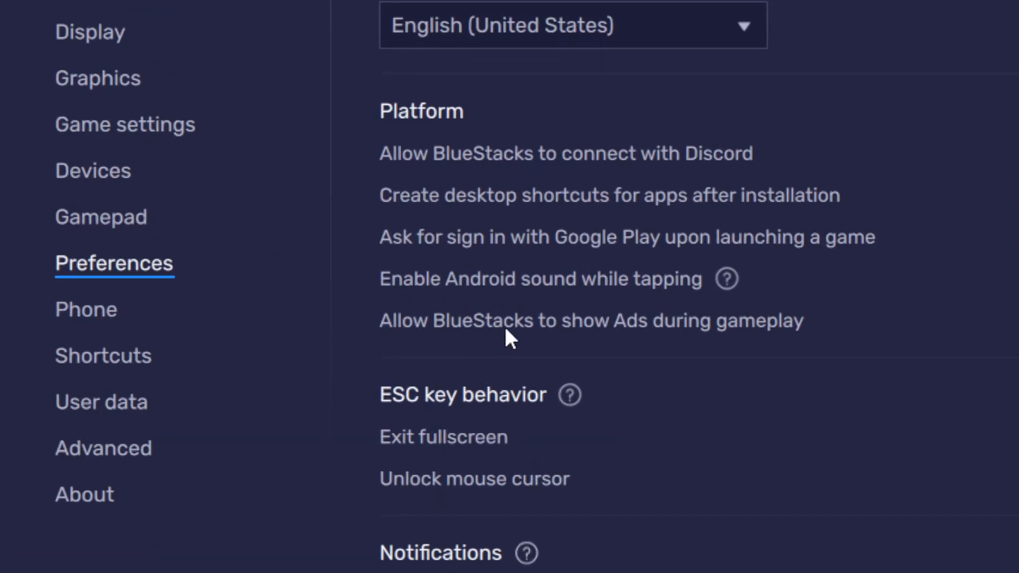
{"action": "mouse_move", "coordinate": [821, 343]}
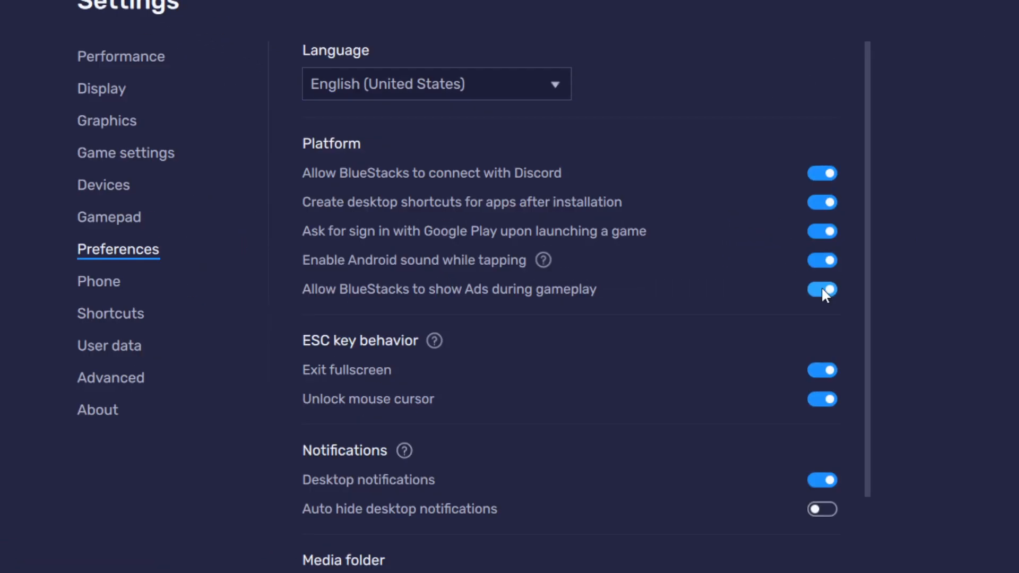
- Turn off 'Allow BlueStacks to show Ads during gameplay' and confirm Disable in the warning
{"action": "left_click", "coordinate": [821, 288]}
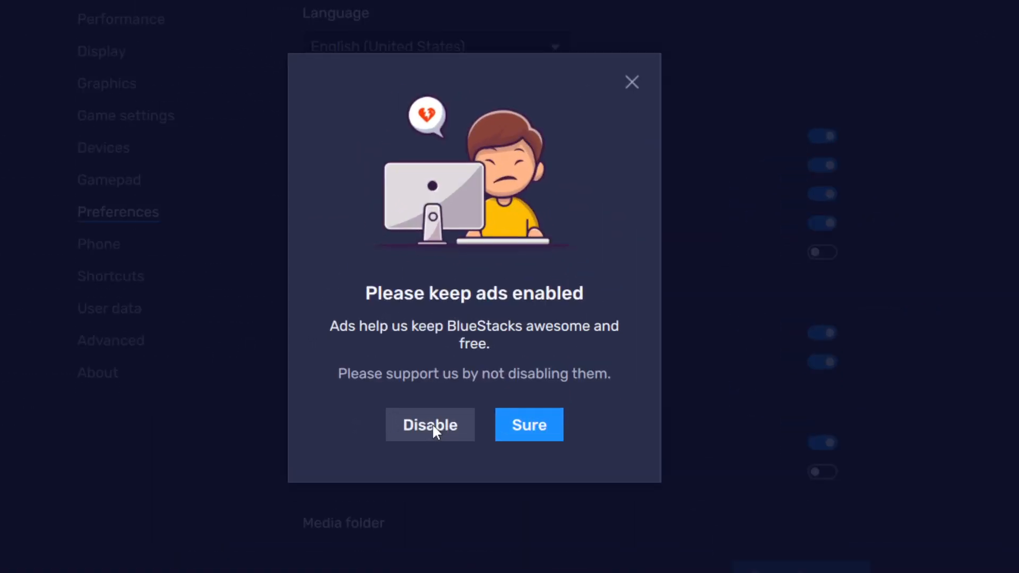
{"action": "left_click", "coordinate": [430, 424]}
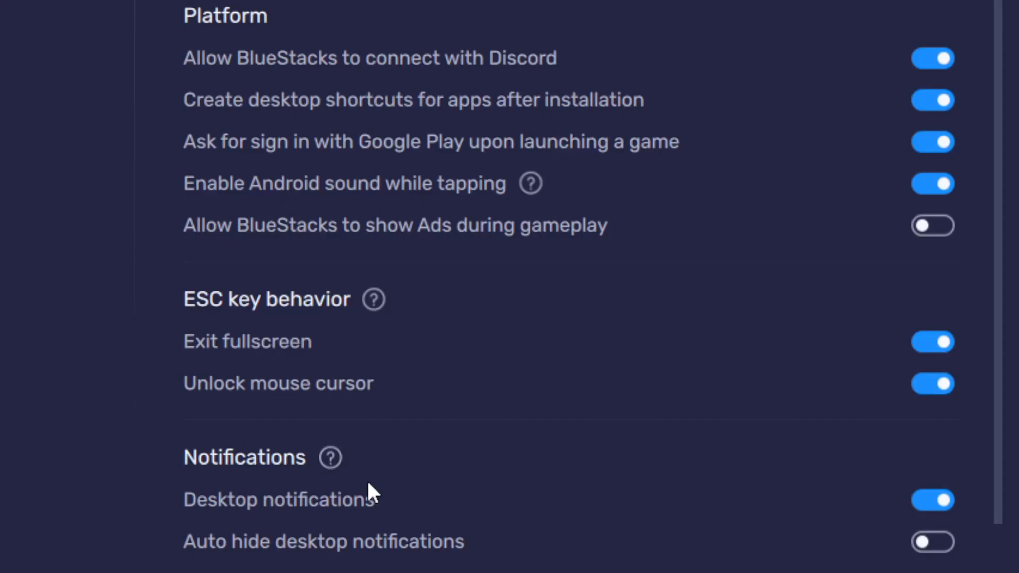
{"action": "mouse_move", "coordinate": [848, 273]}
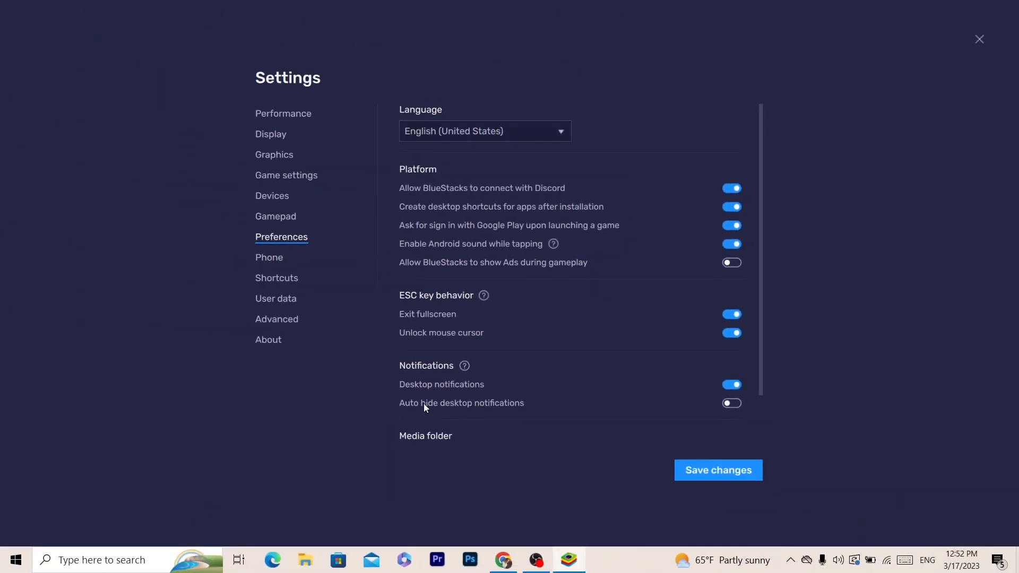
{"action": "mouse_move", "coordinate": [505, 409]}
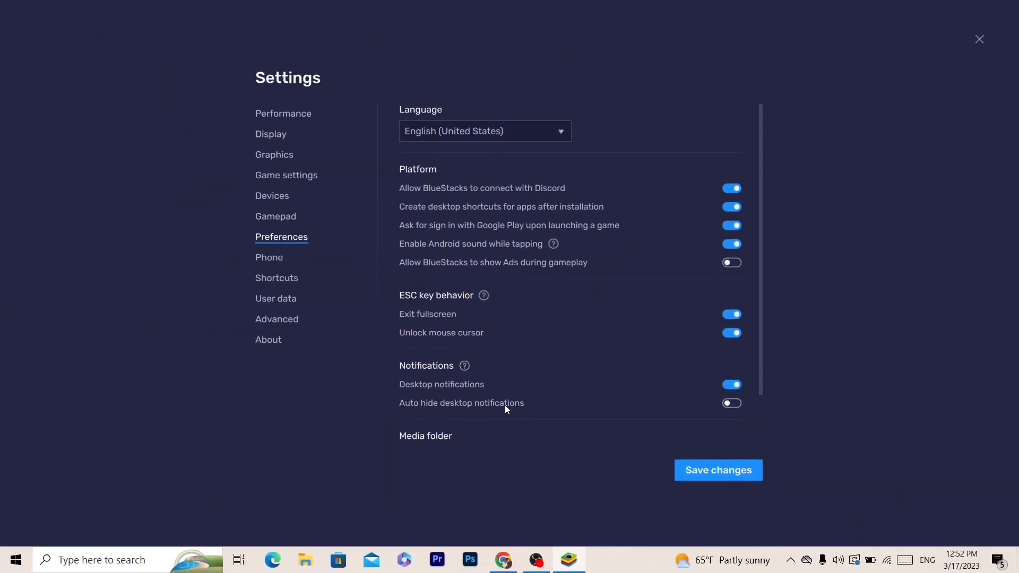
{"action": "left_click", "coordinate": [730, 404]}
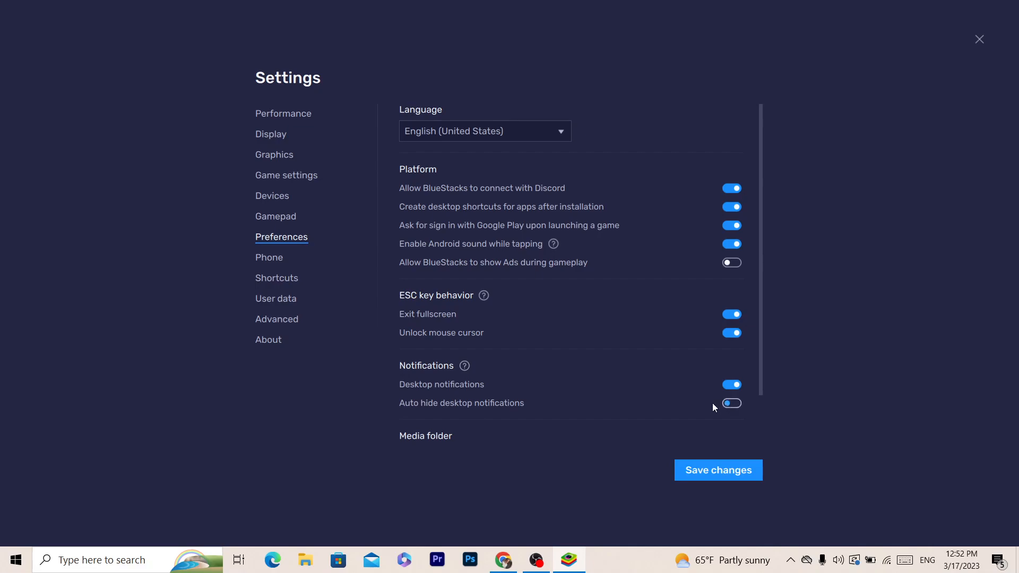
{"action": "left_click", "coordinate": [730, 403]}
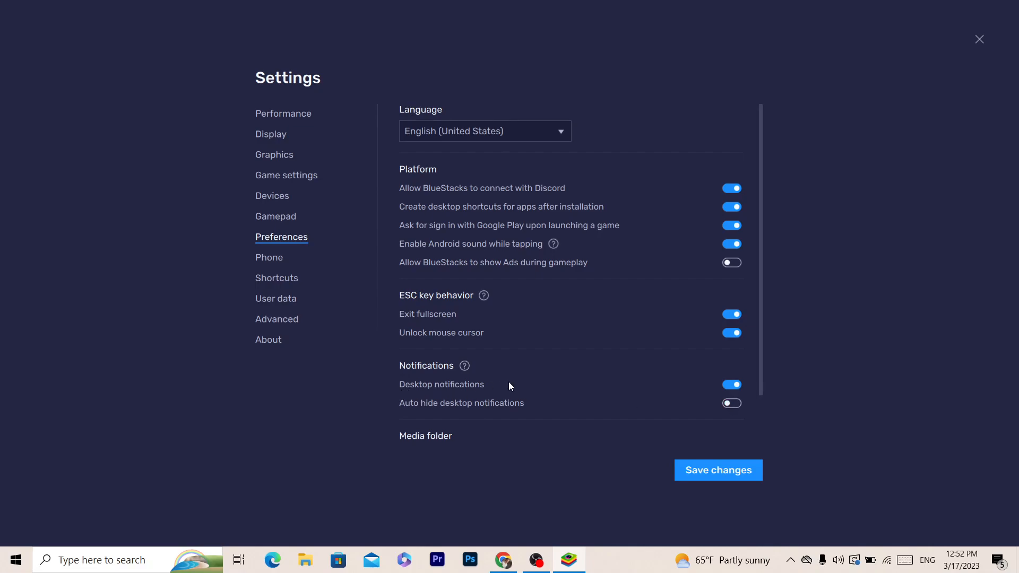
{"action": "mouse_move", "coordinate": [481, 406]}
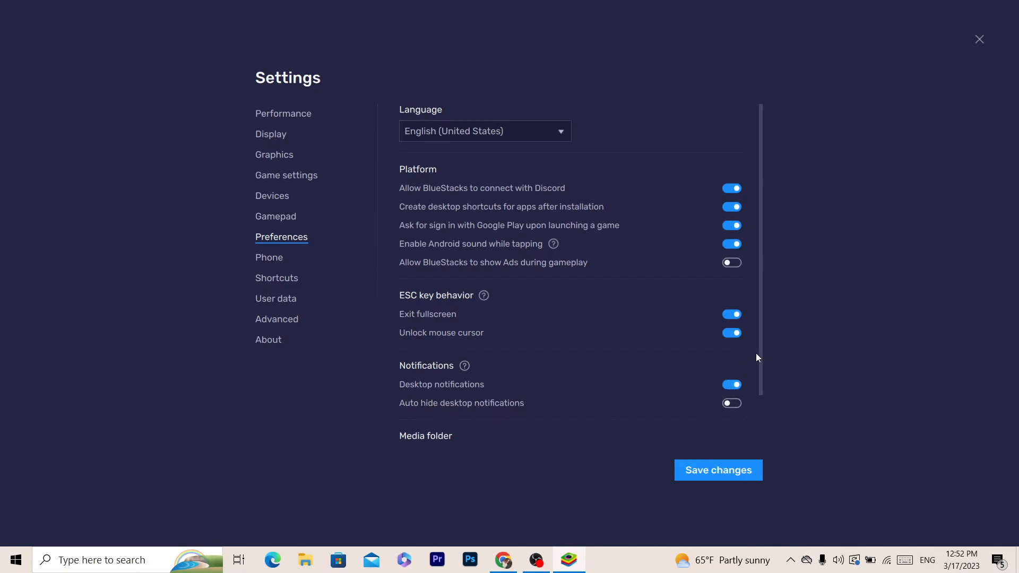
{"action": "scroll", "scroll_direction": "down", "scroll_amount": 3}
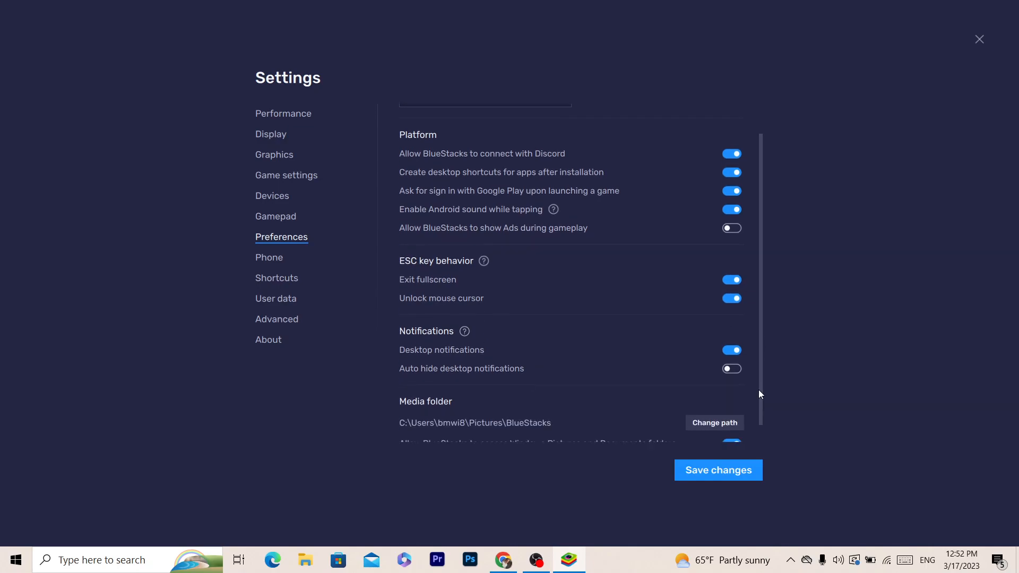
{"action": "mouse_move", "coordinate": [745, 468]}
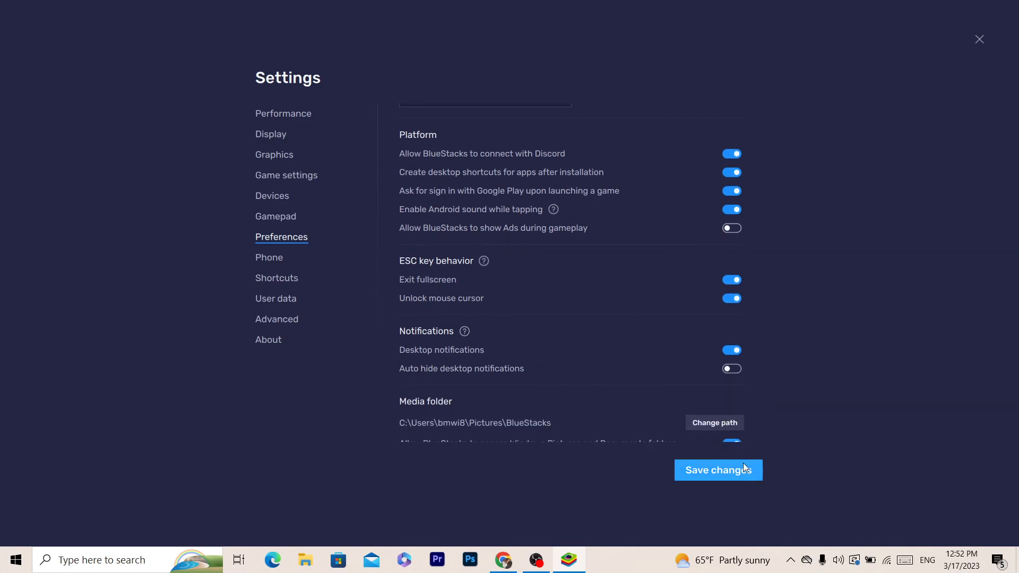
- Save the changed preferences and return to the BlueStacks home screen
{"action": "left_click", "coordinate": [719, 470]}
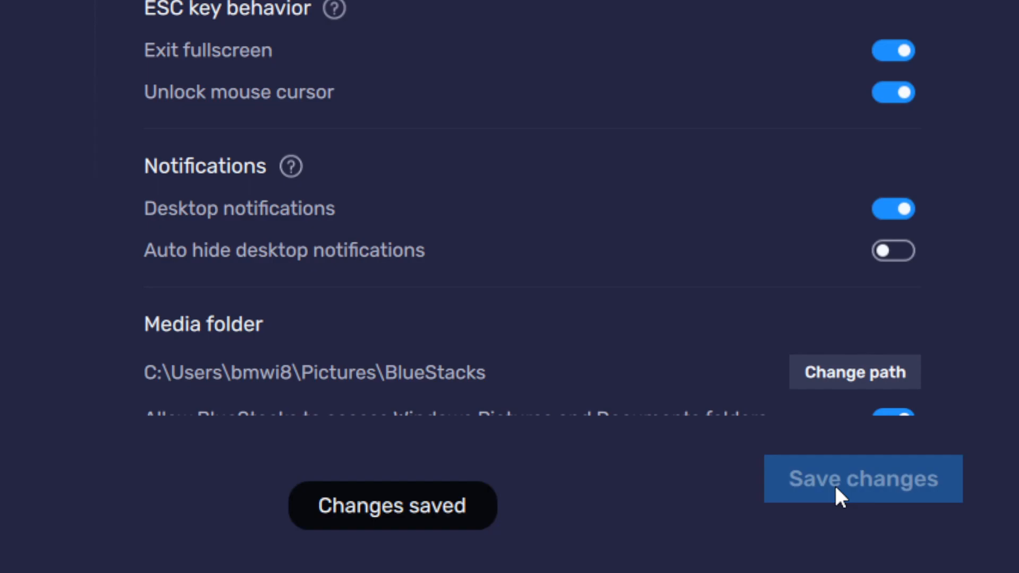
{"action": "scroll", "scroll_direction": "up", "scroll_amount": 3}
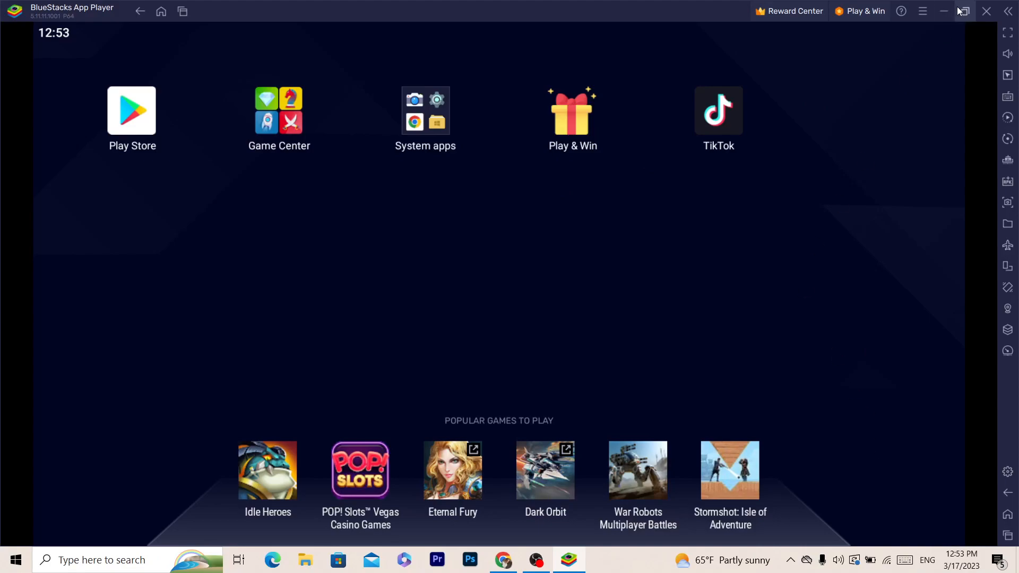
- Close BlueStacks via the Close dialog and relaunch it from the BlueStacks 5 desktop icon
{"action": "left_click", "coordinate": [986, 10]}
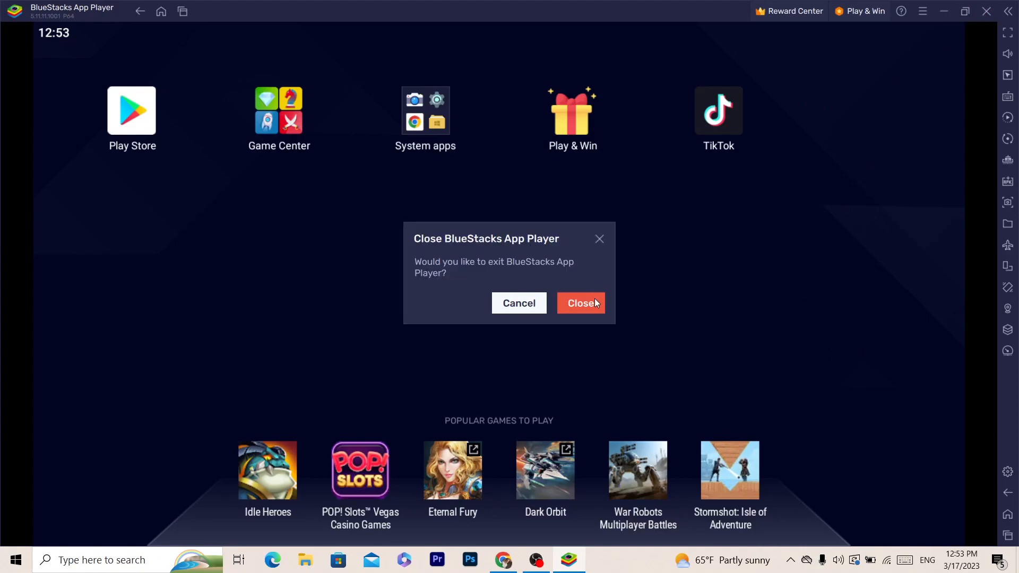
{"action": "left_click", "coordinate": [580, 302]}
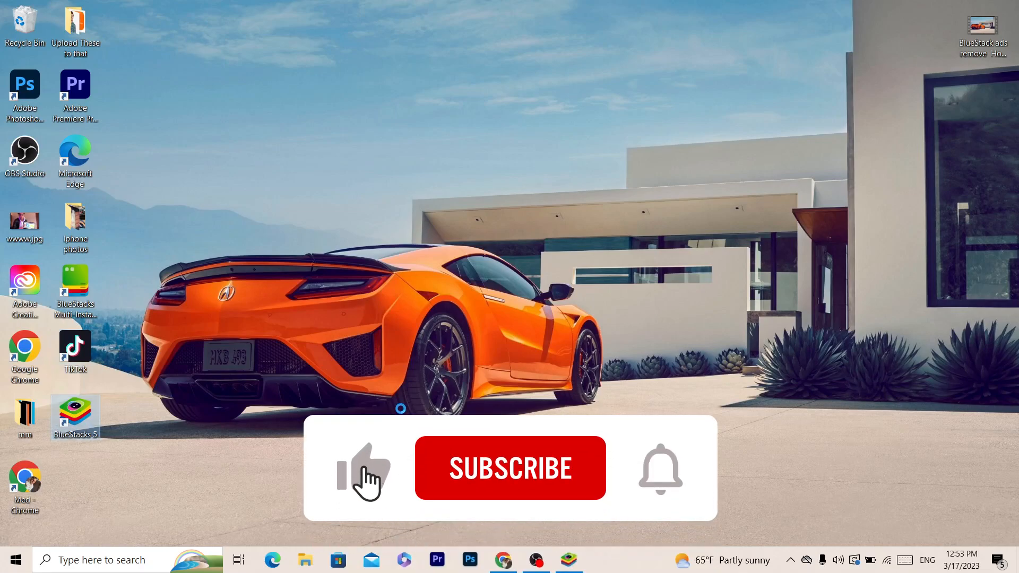
{"action": "double_click", "coordinate": [74, 415]}
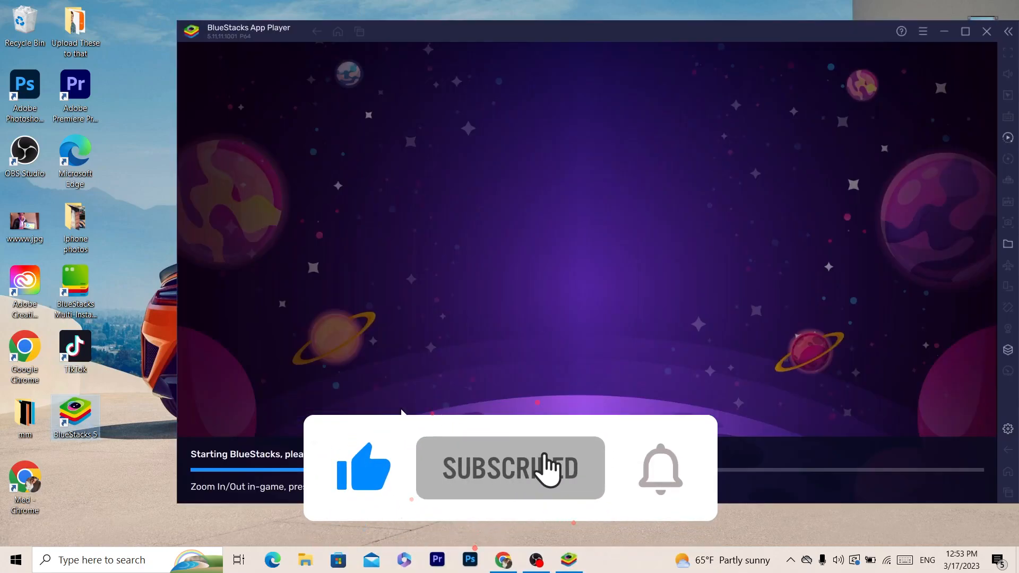
{"action": "left_click", "coordinate": [659, 467]}
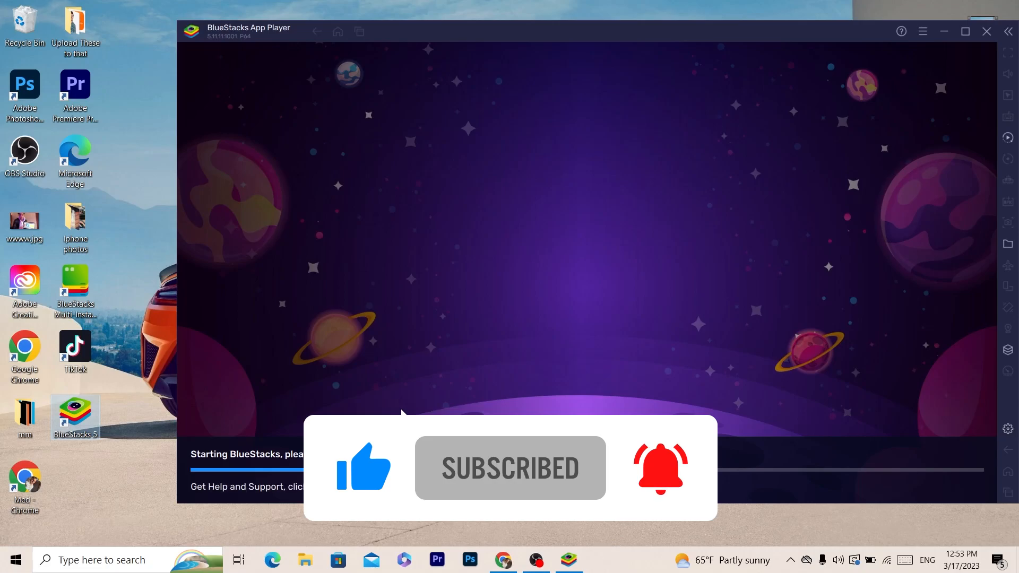